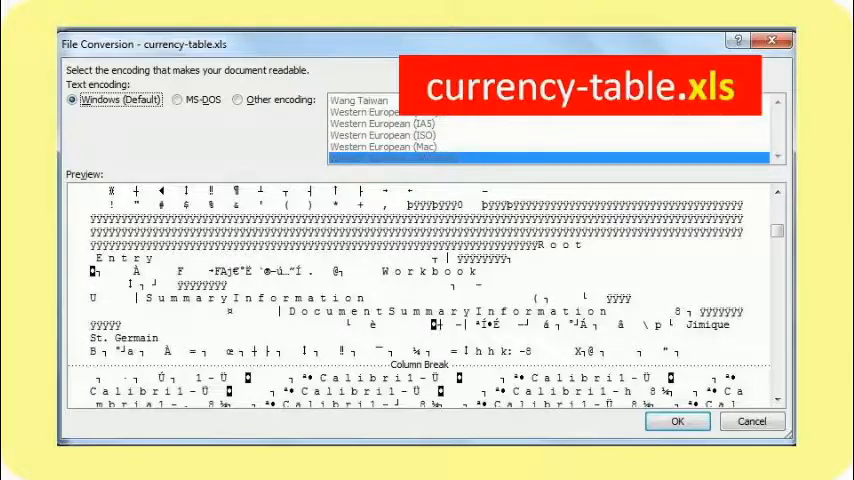
# Step: Dismiss the File Conversion dialog for currency-table.xls to view currency-table.csv's readable comma-separated rates
pyautogui.click(676, 420)
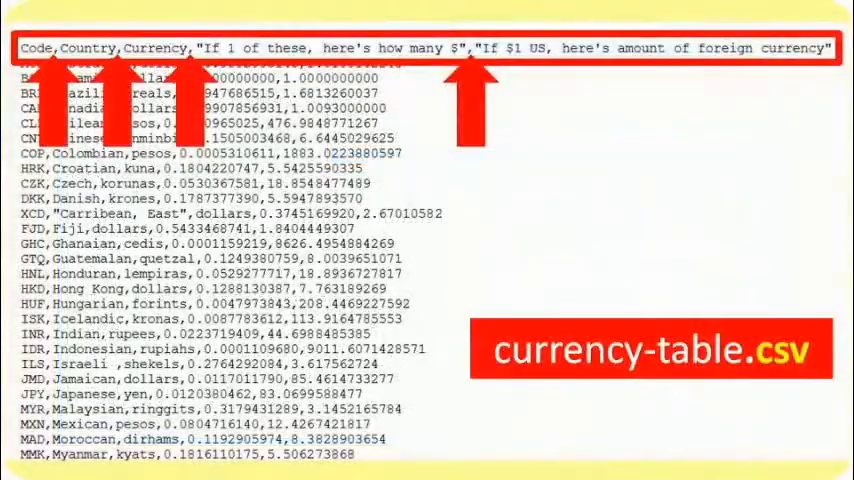